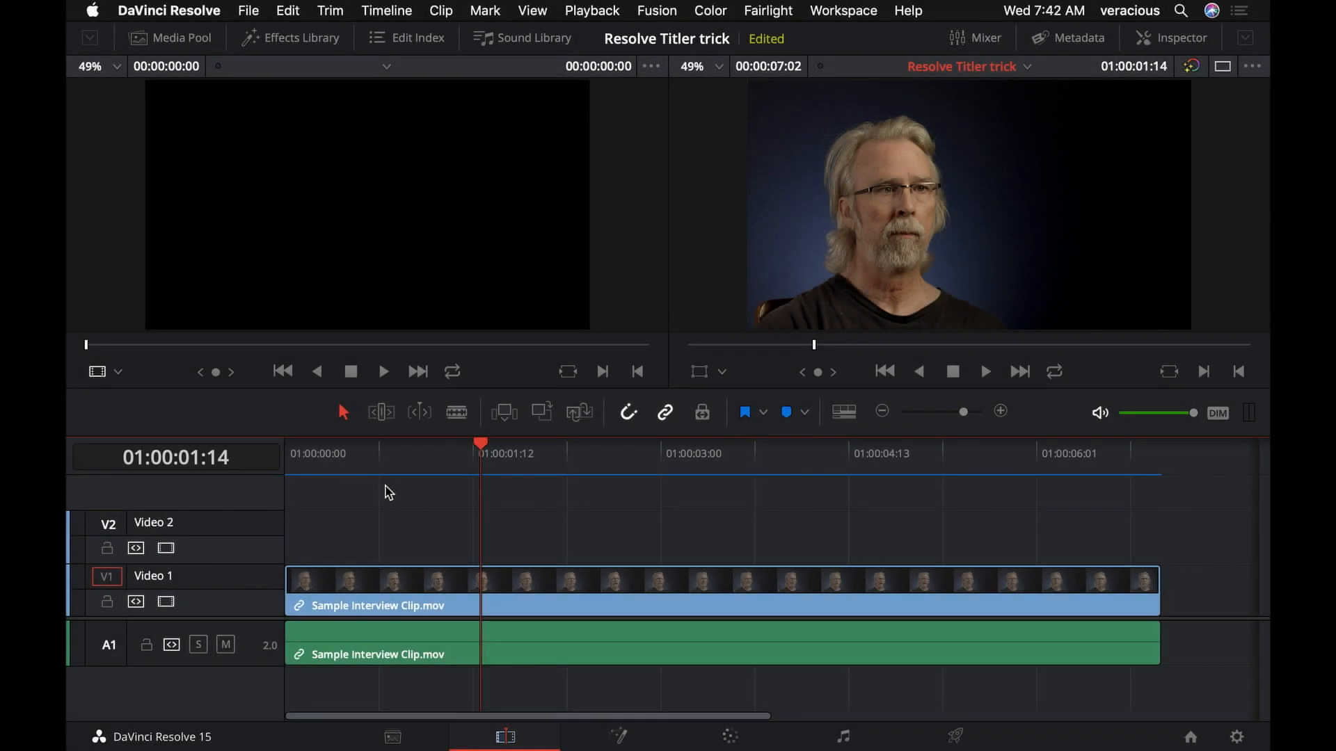
{"action": "mouse_move", "coordinate": [414, 508]}
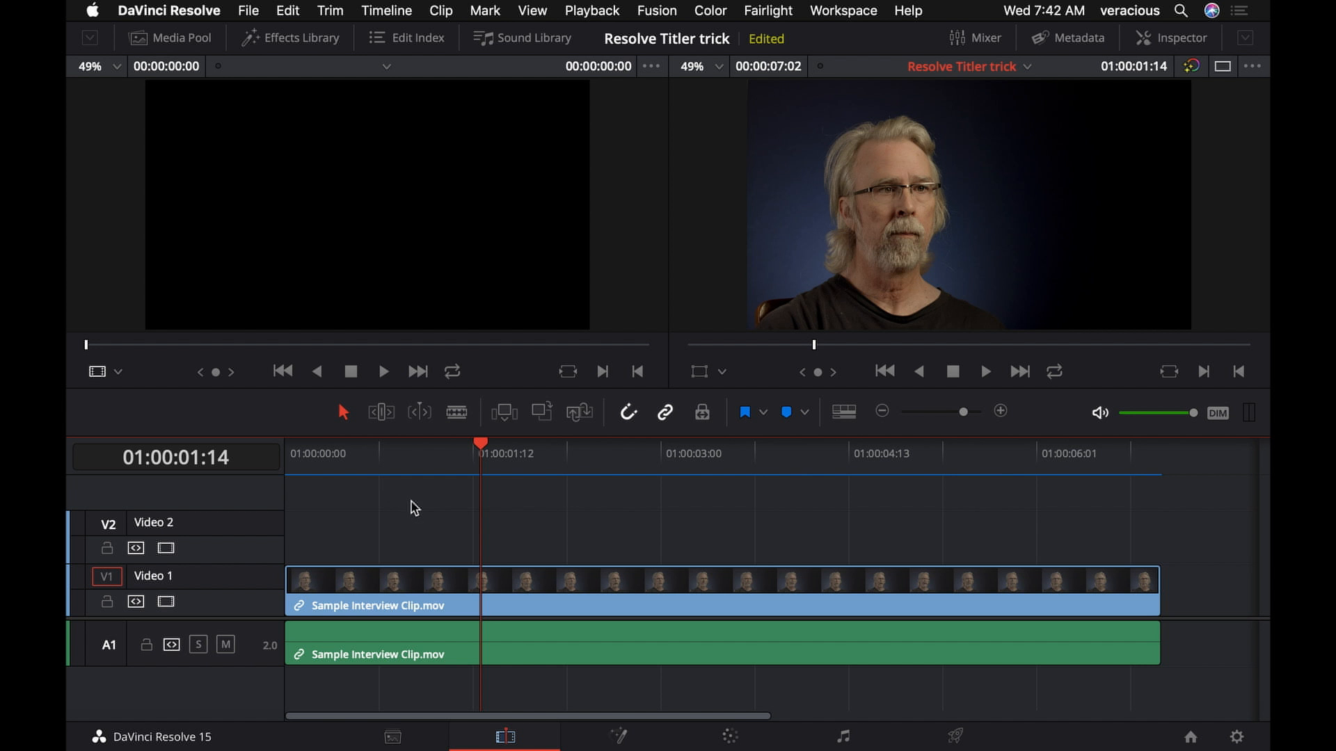
{"action": "mouse_move", "coordinate": [286, 35]}
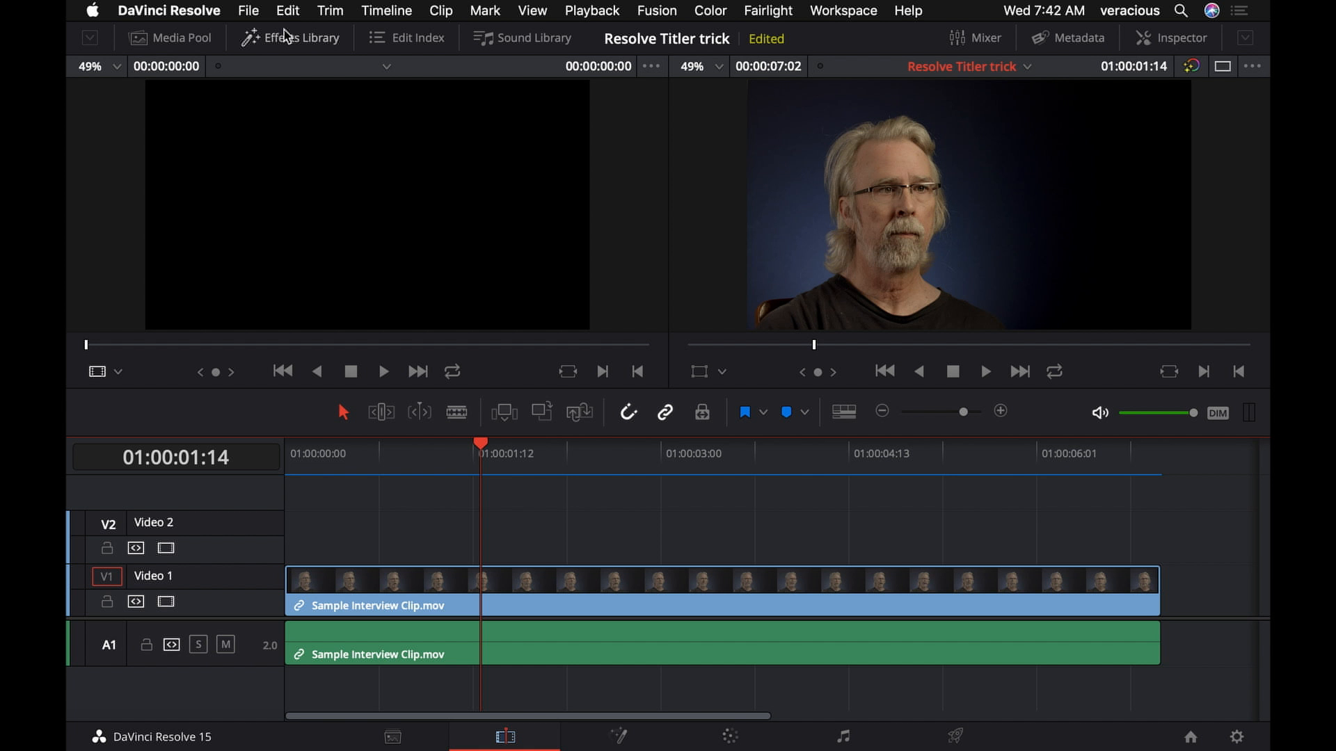
Show the Effects Library to reach the Toolbox Titles list
{"action": "left_click", "coordinate": [301, 38]}
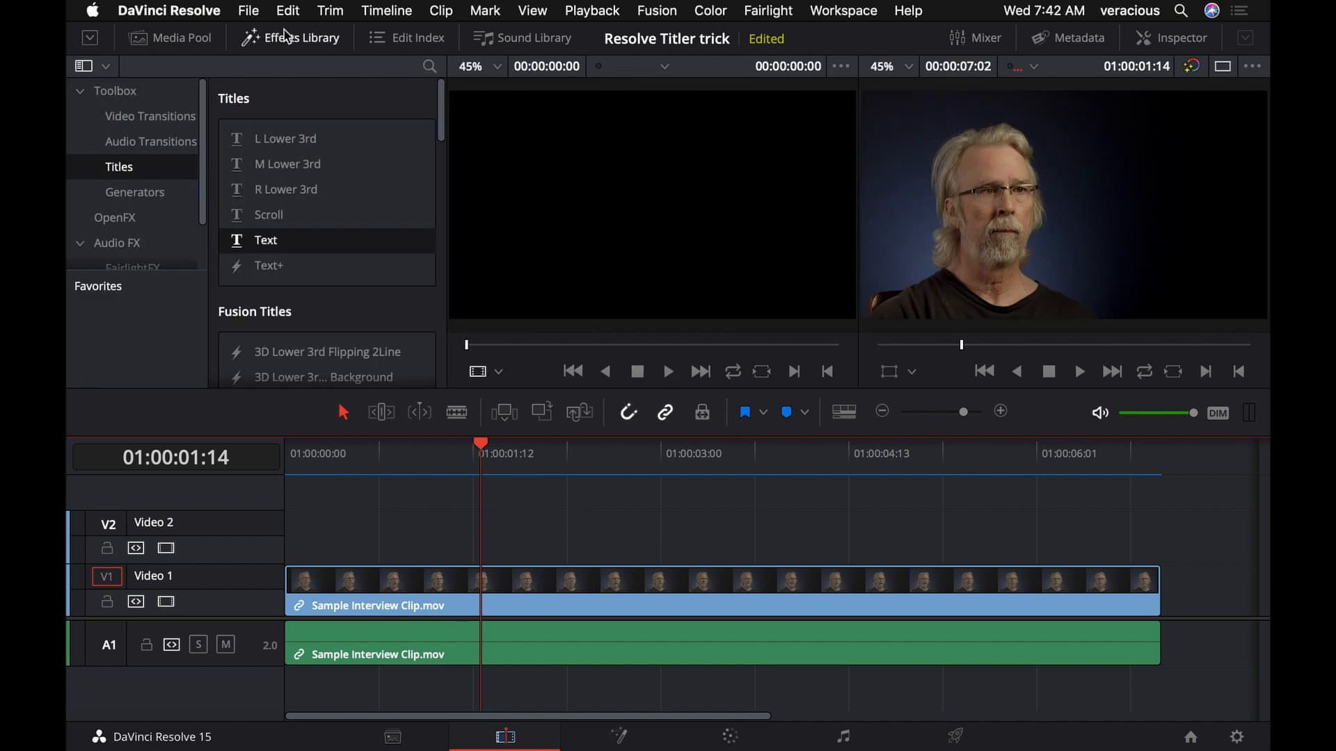
{"action": "mouse_move", "coordinate": [593, 536]}
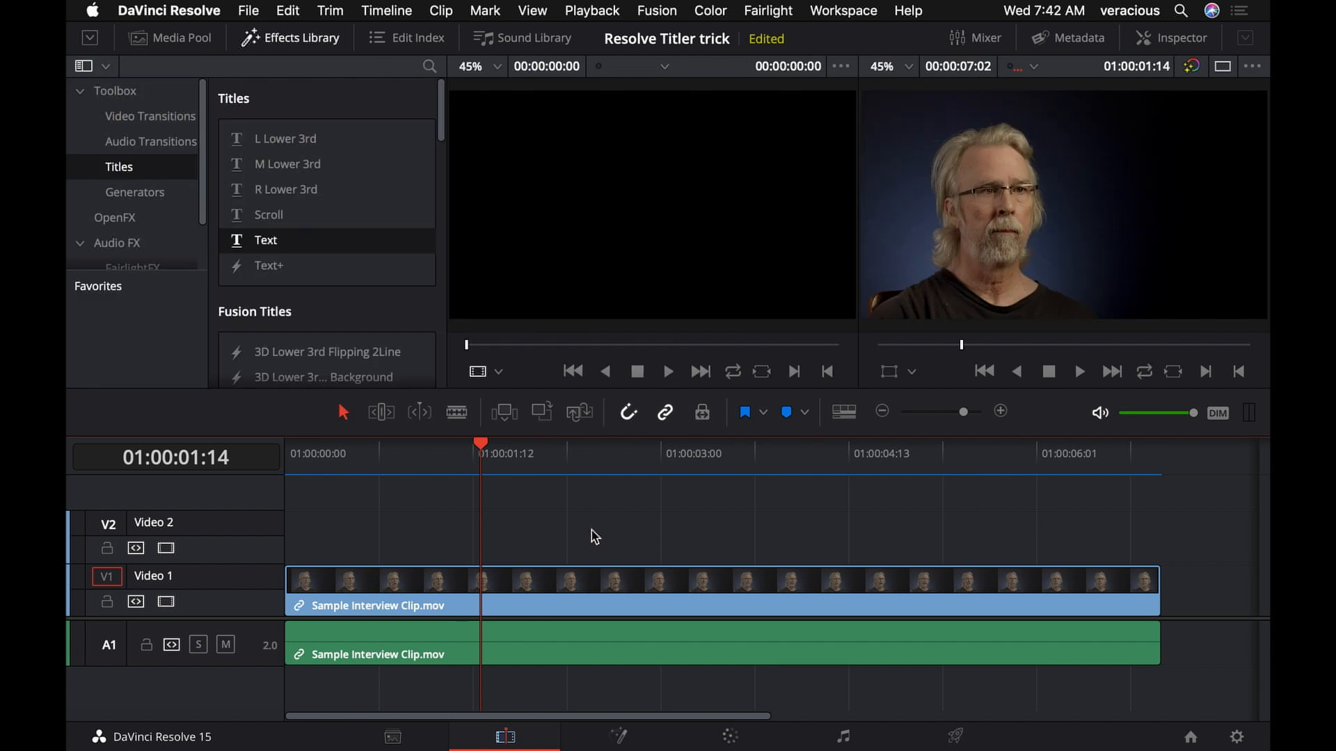
{"action": "mouse_move", "coordinate": [102, 194]}
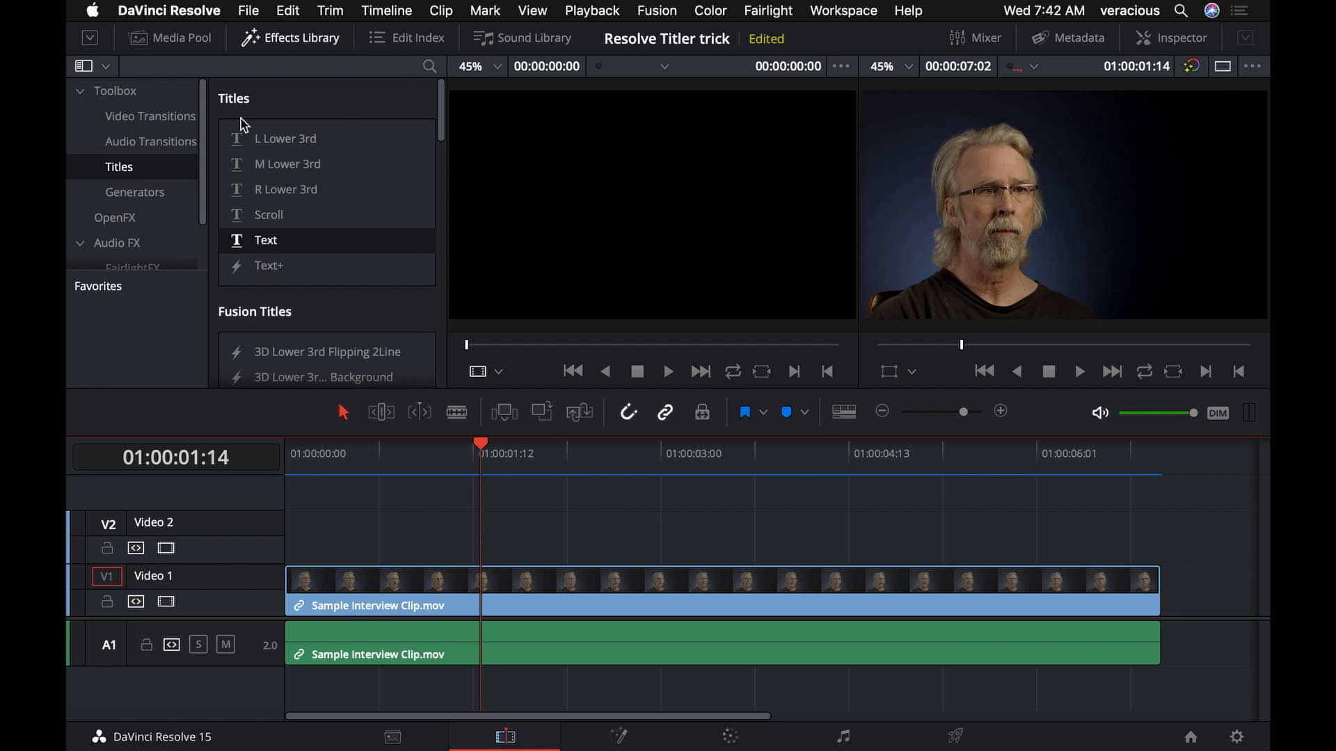
{"action": "mouse_move", "coordinate": [332, 244]}
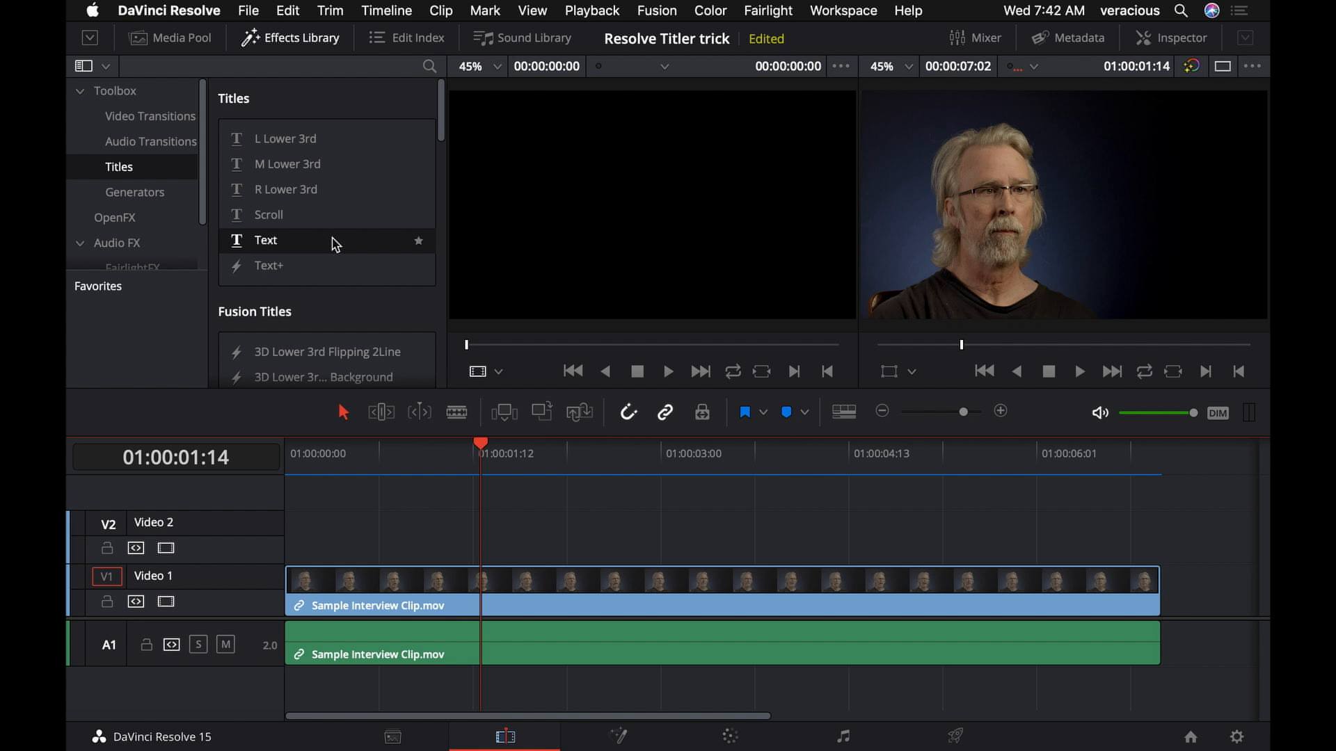
{"action": "mouse_move", "coordinate": [317, 231]}
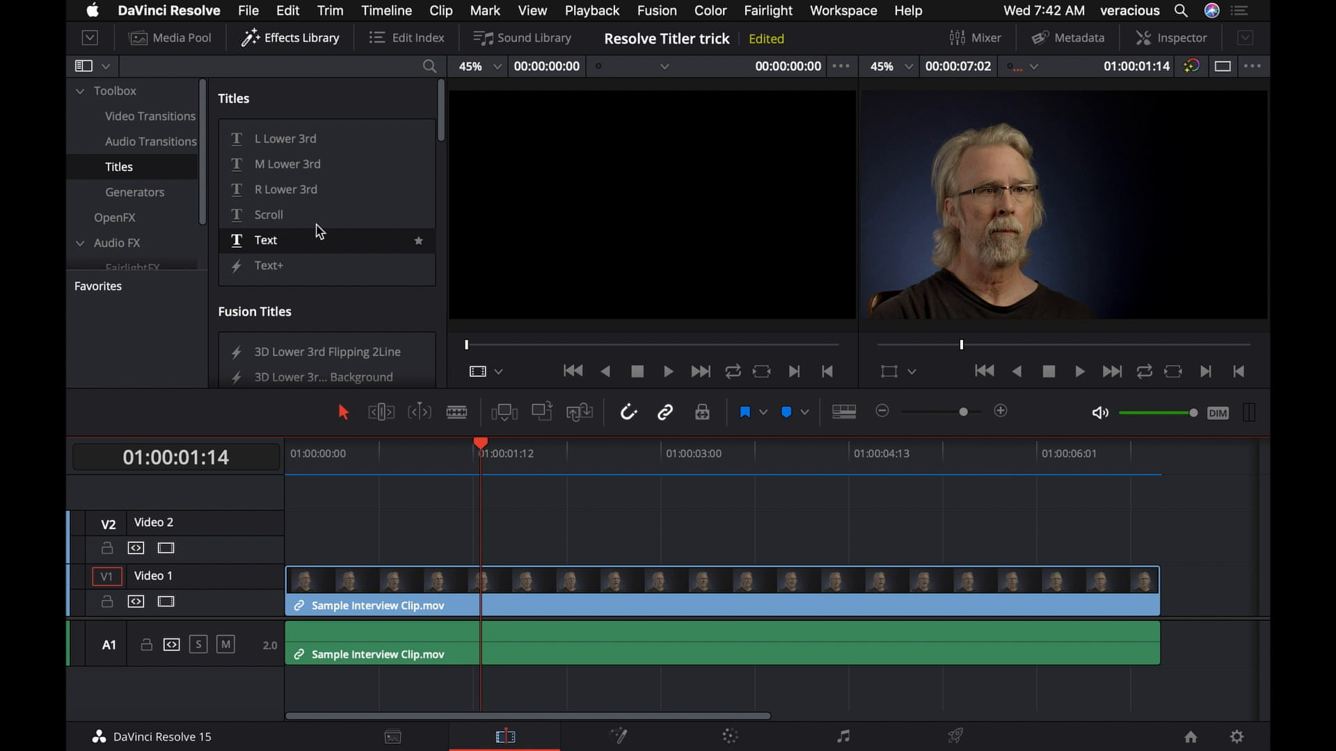
{"action": "mouse_move", "coordinate": [286, 247]}
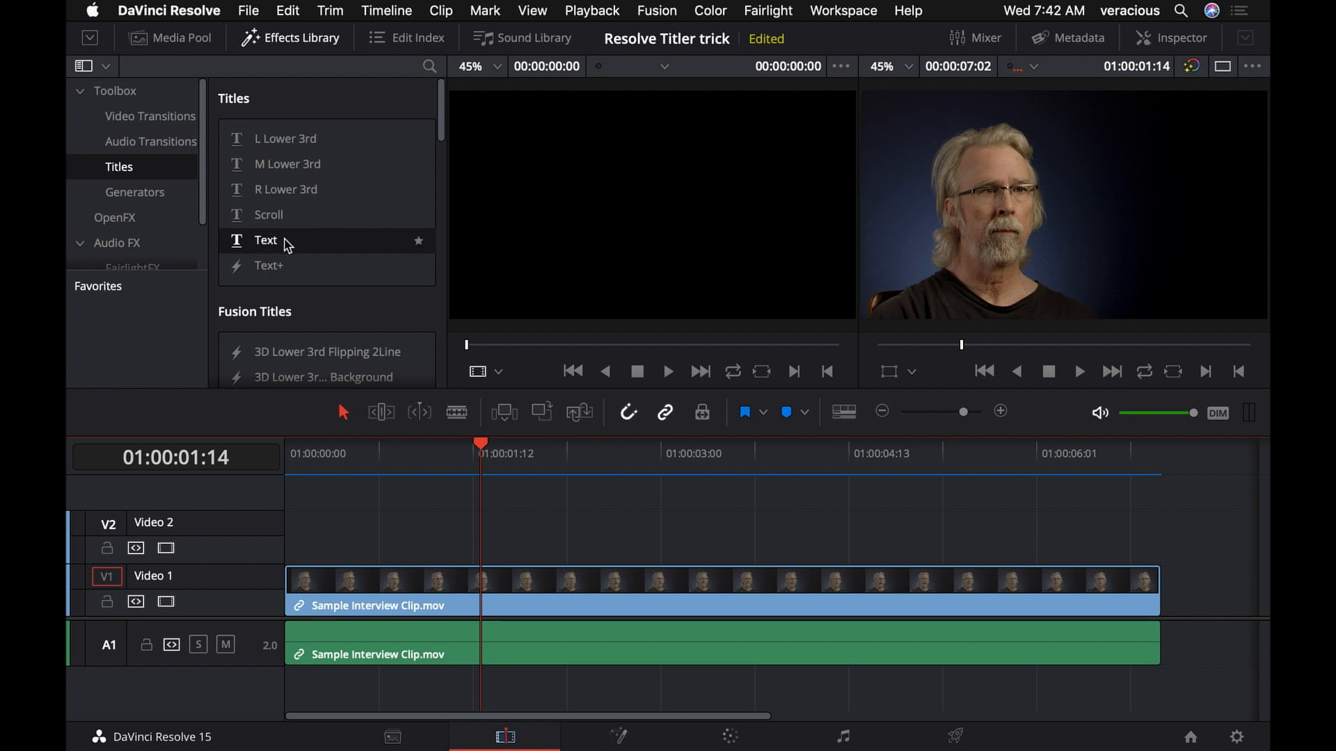
{"action": "mouse_move", "coordinate": [277, 246]}
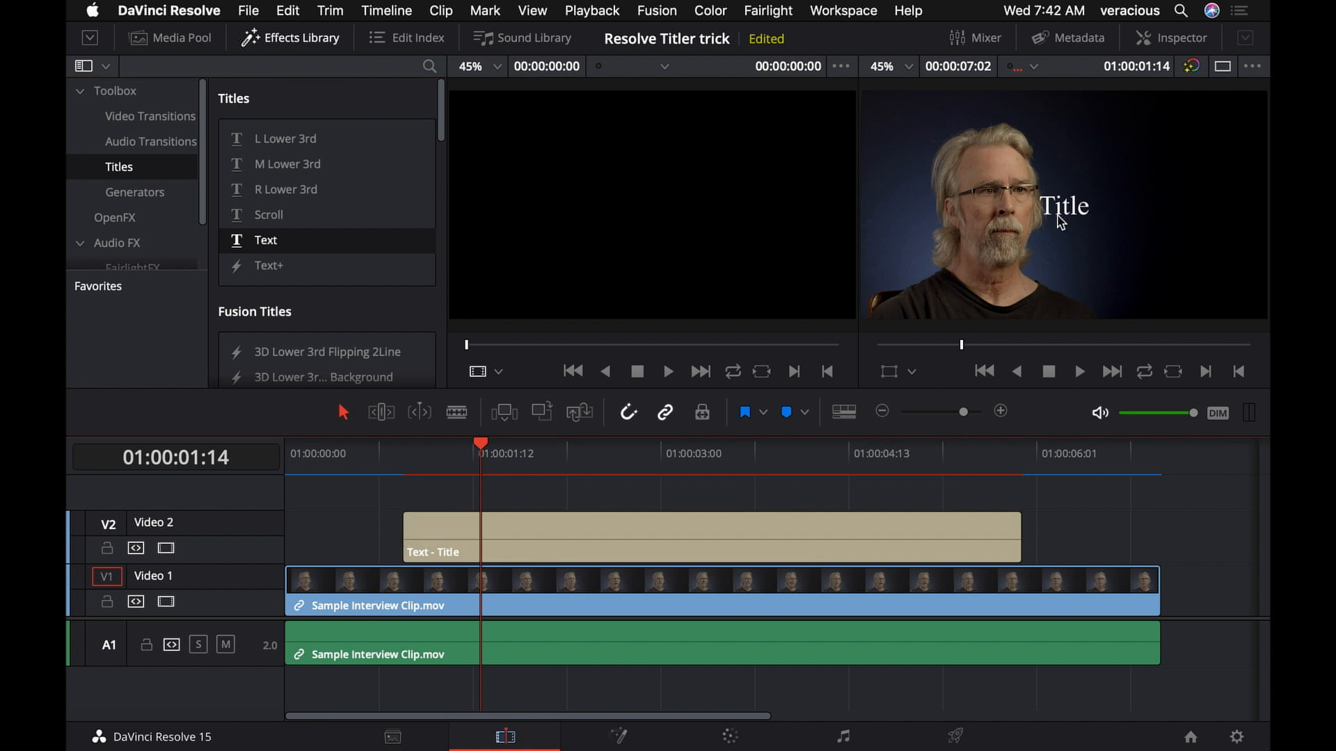
{"action": "mouse_move", "coordinate": [583, 494]}
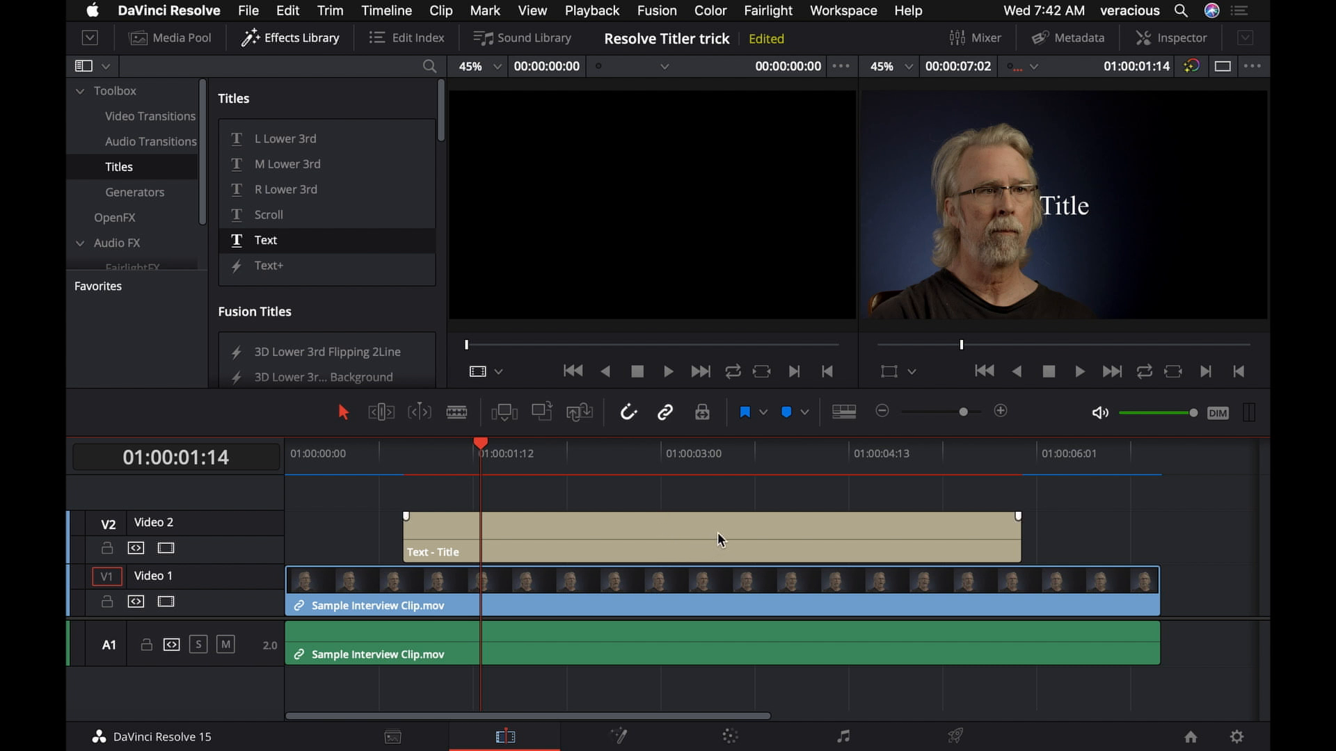
{"action": "left_click", "coordinate": [716, 537]}
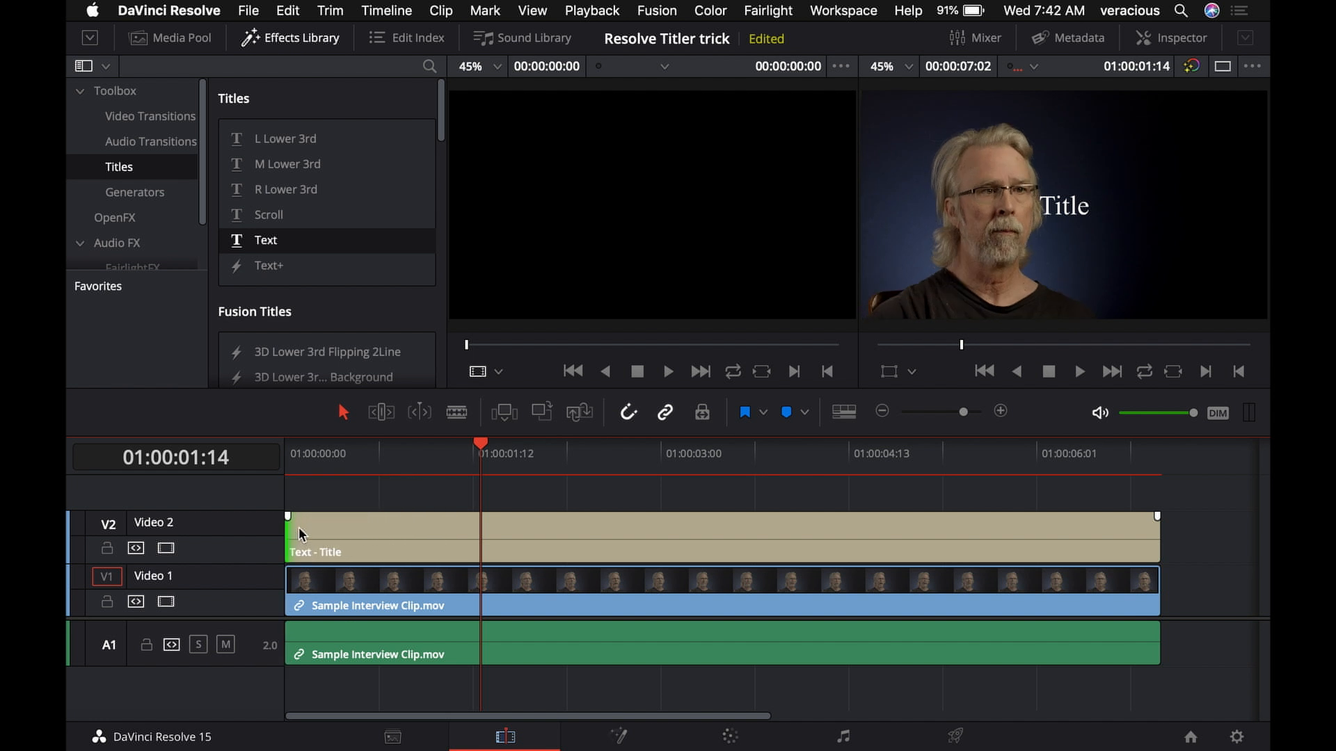
{"action": "left_click", "coordinate": [595, 541]}
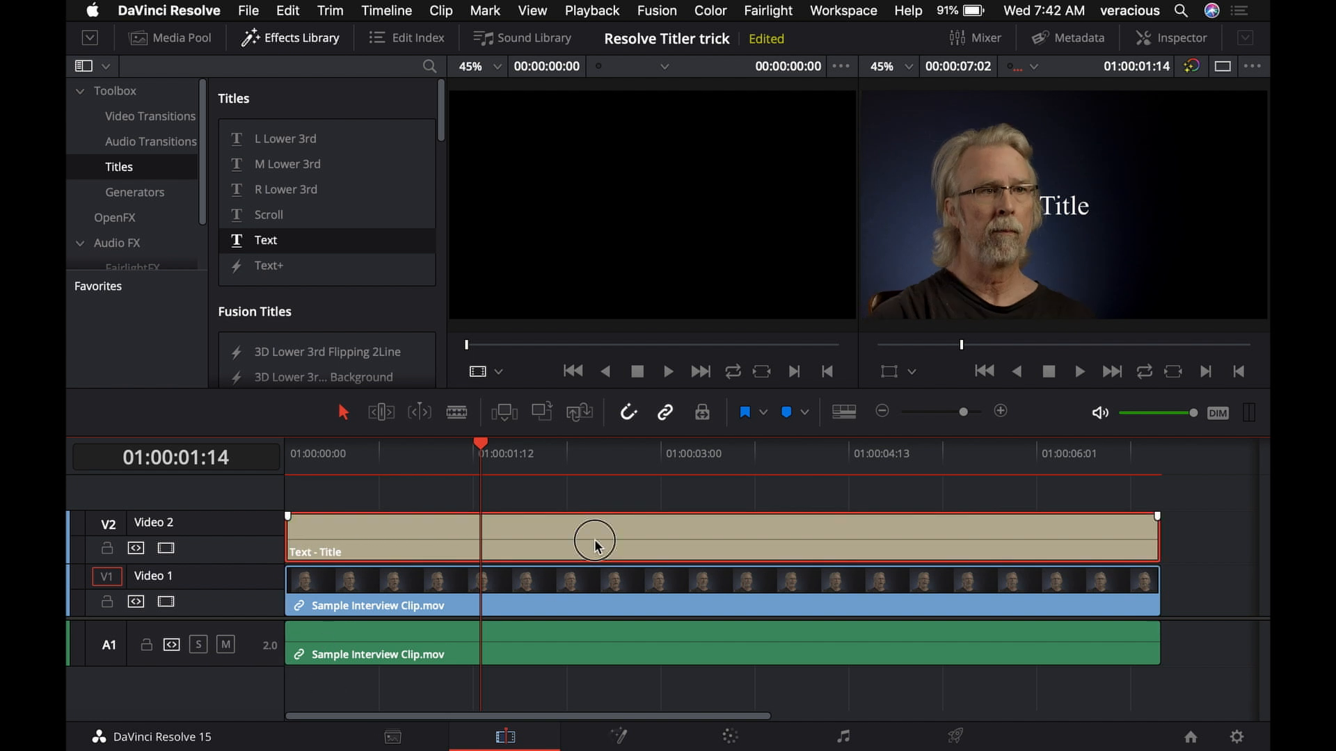
{"action": "mouse_move", "coordinate": [595, 546]}
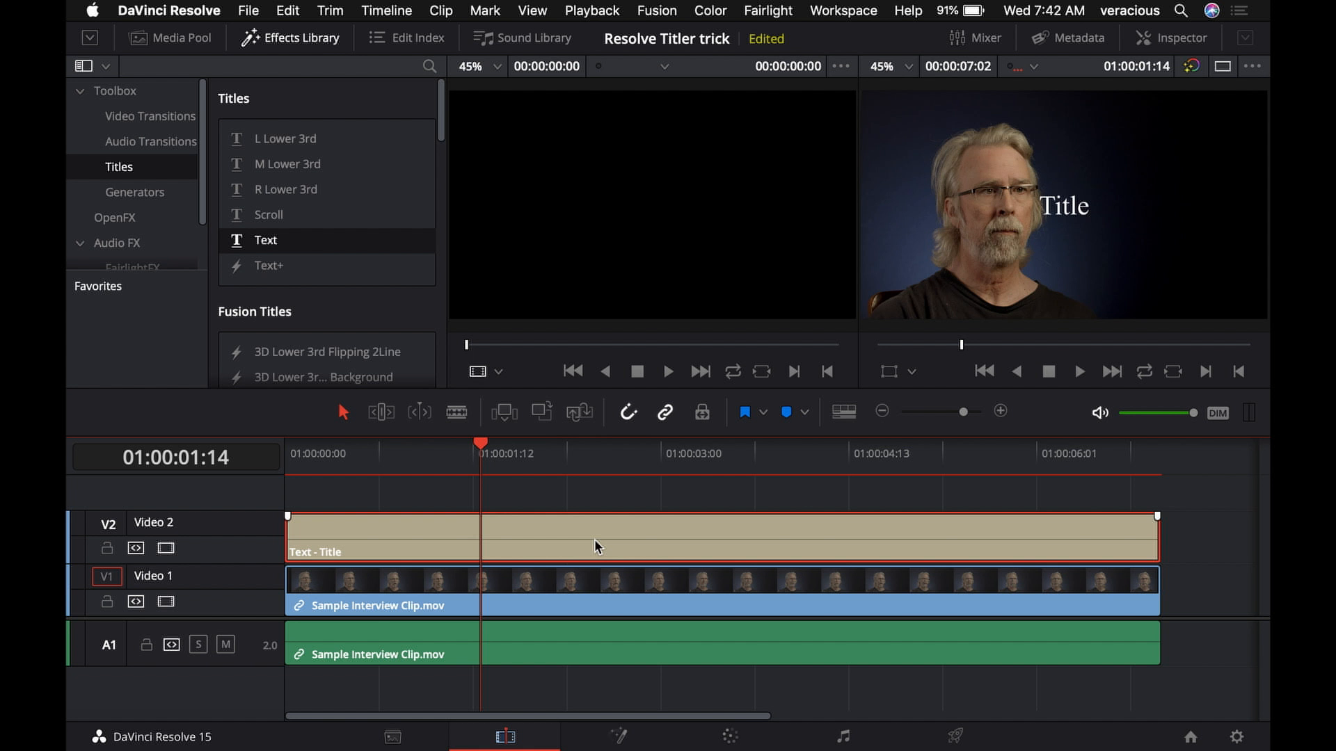
{"action": "key", "text": "Delete"}
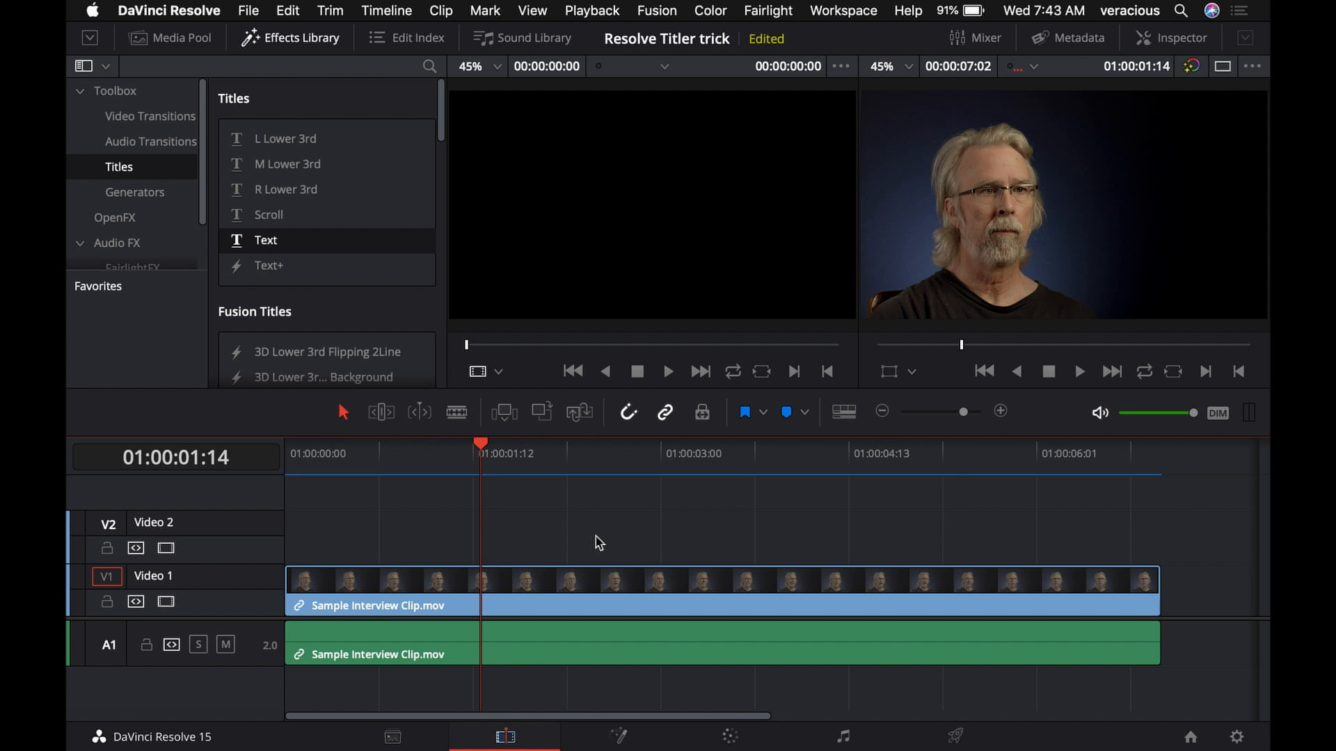
{"action": "mouse_move", "coordinate": [184, 254]}
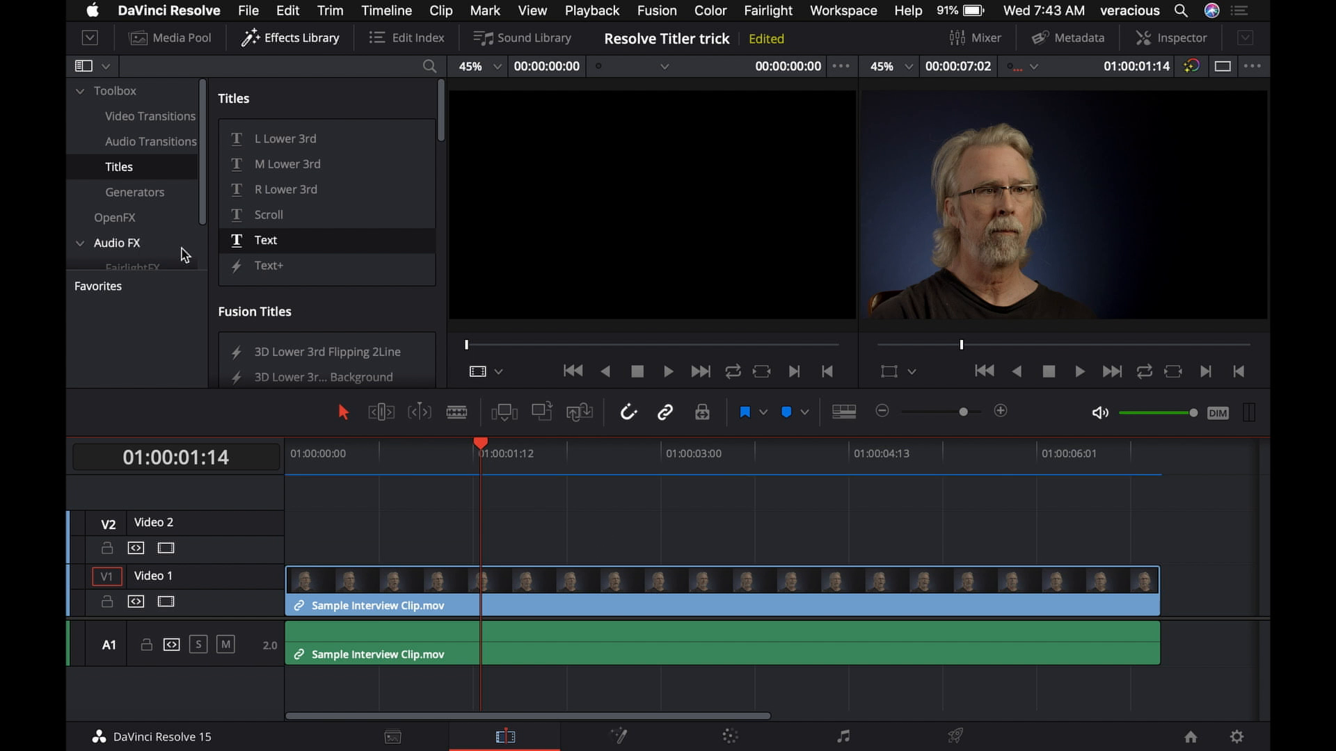
{"action": "mouse_move", "coordinate": [242, 247]}
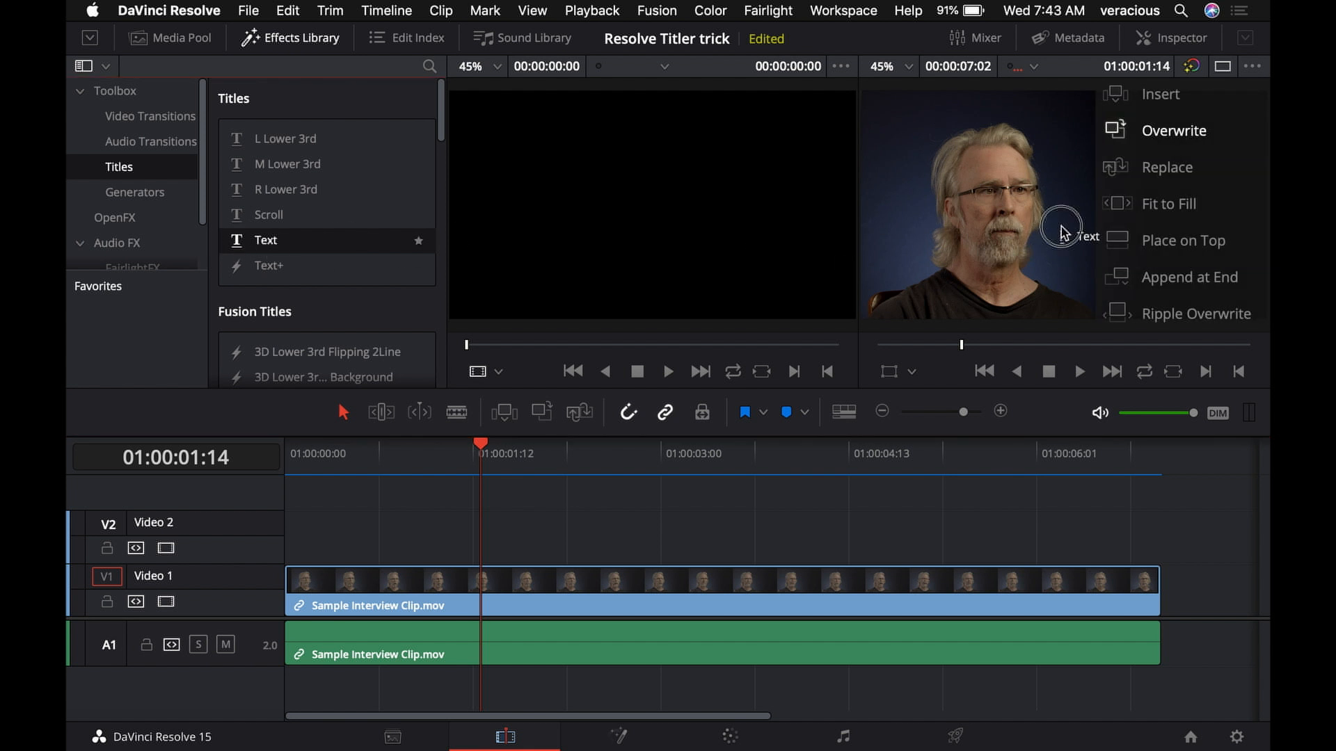
{"action": "mouse_move", "coordinate": [1031, 243]}
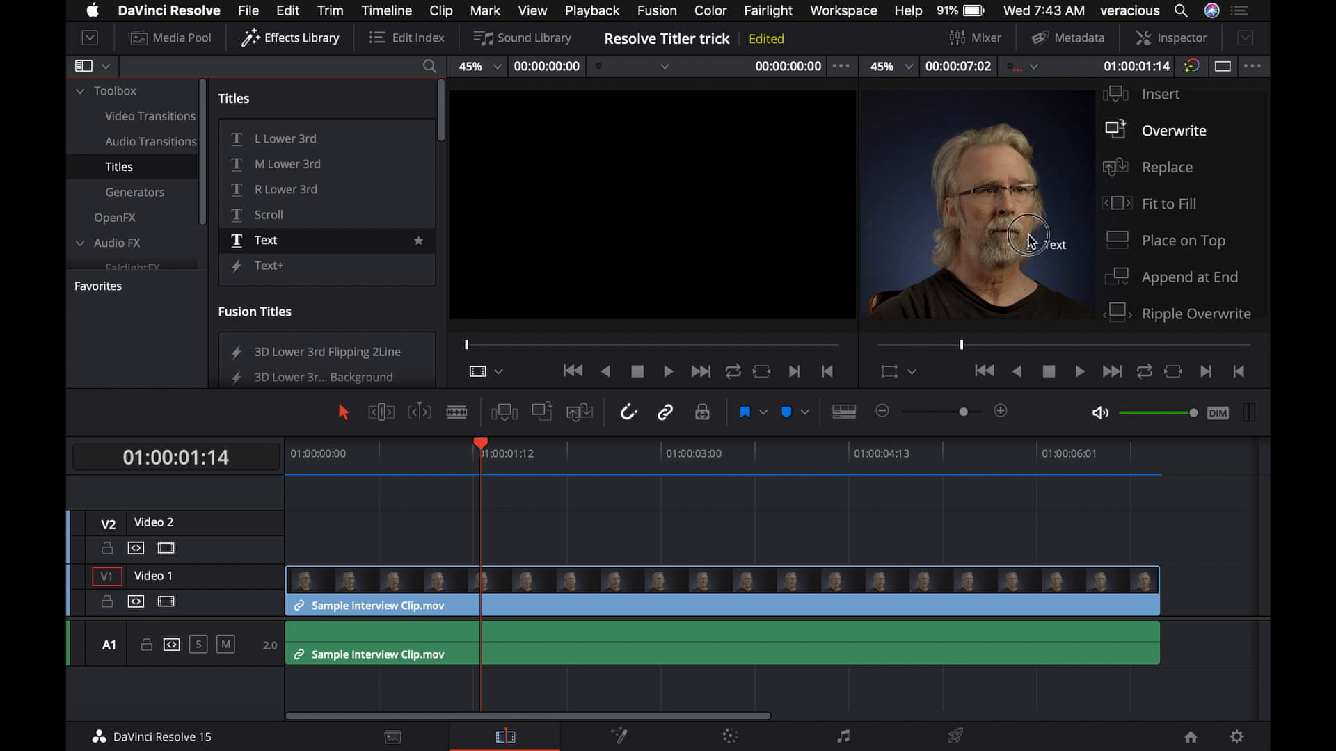
{"action": "mouse_move", "coordinate": [1158, 96]}
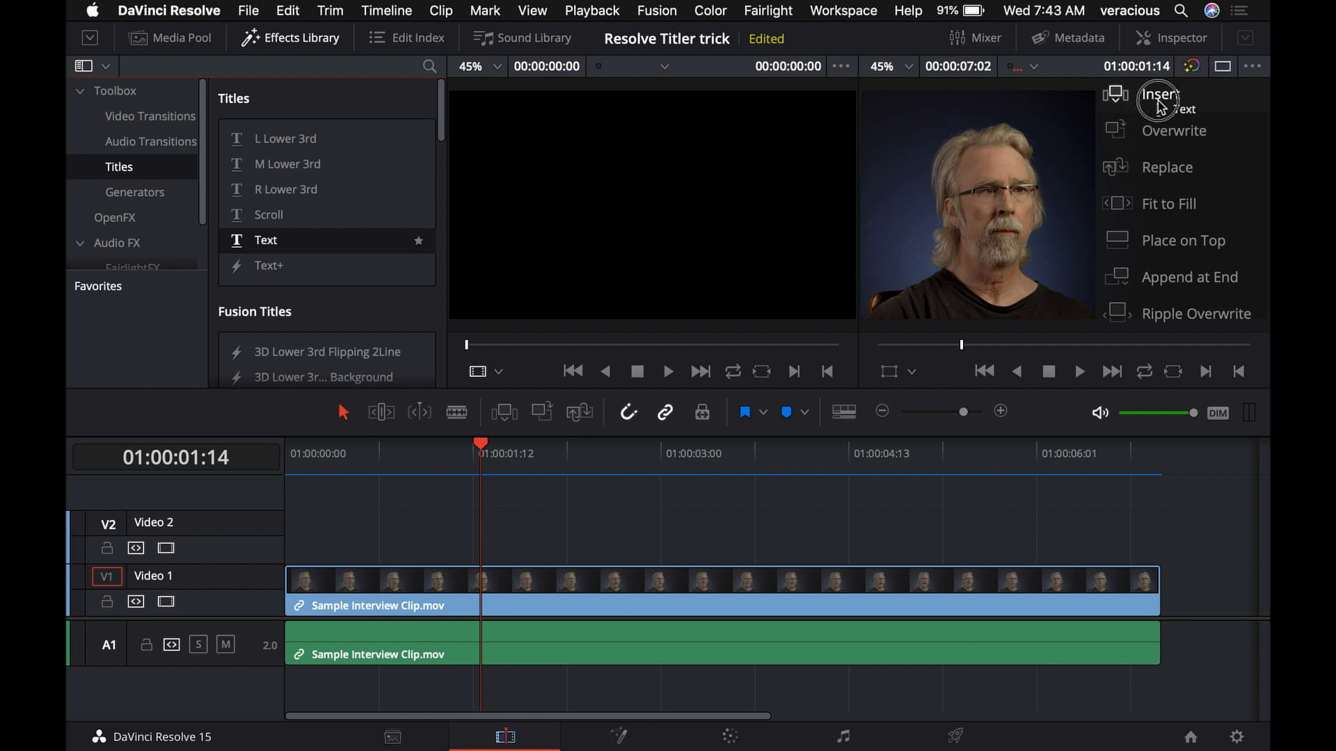
{"action": "mouse_move", "coordinate": [1185, 115]}
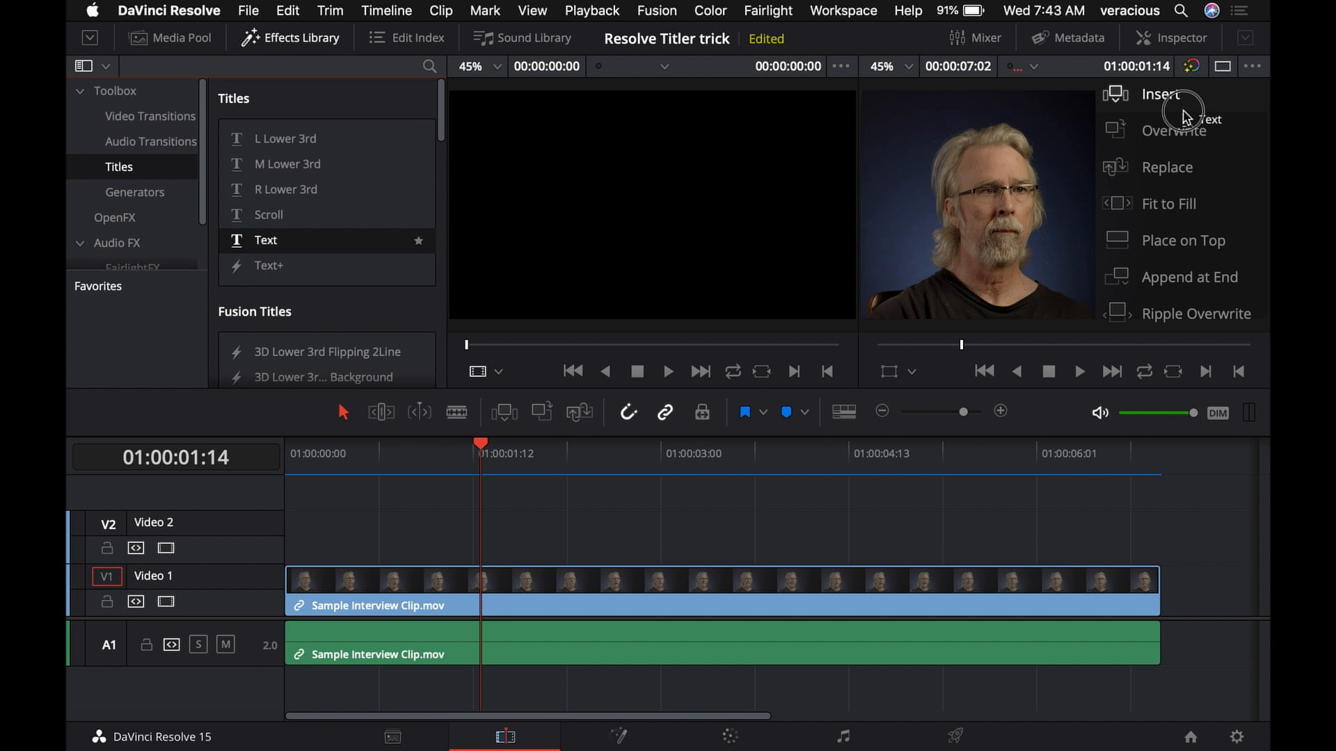
{"action": "mouse_move", "coordinate": [1184, 166]}
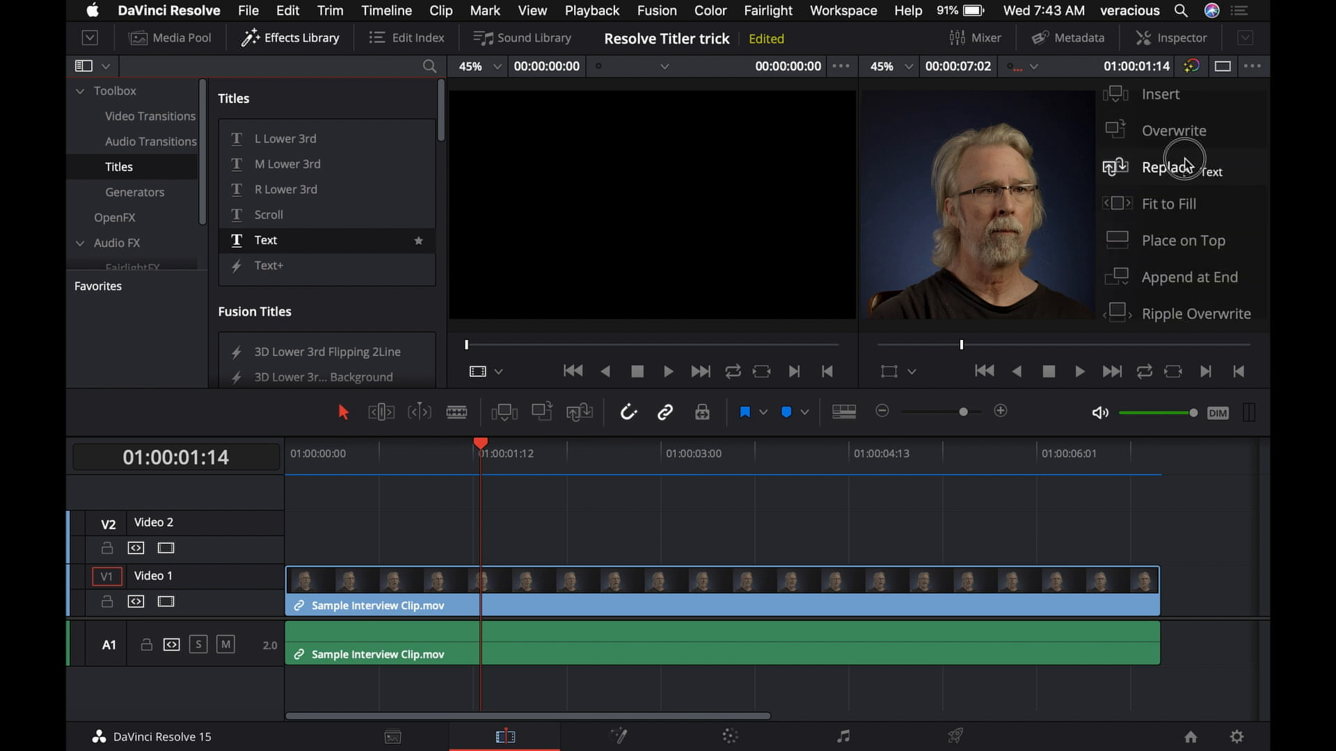
{"action": "mouse_move", "coordinate": [1183, 251]}
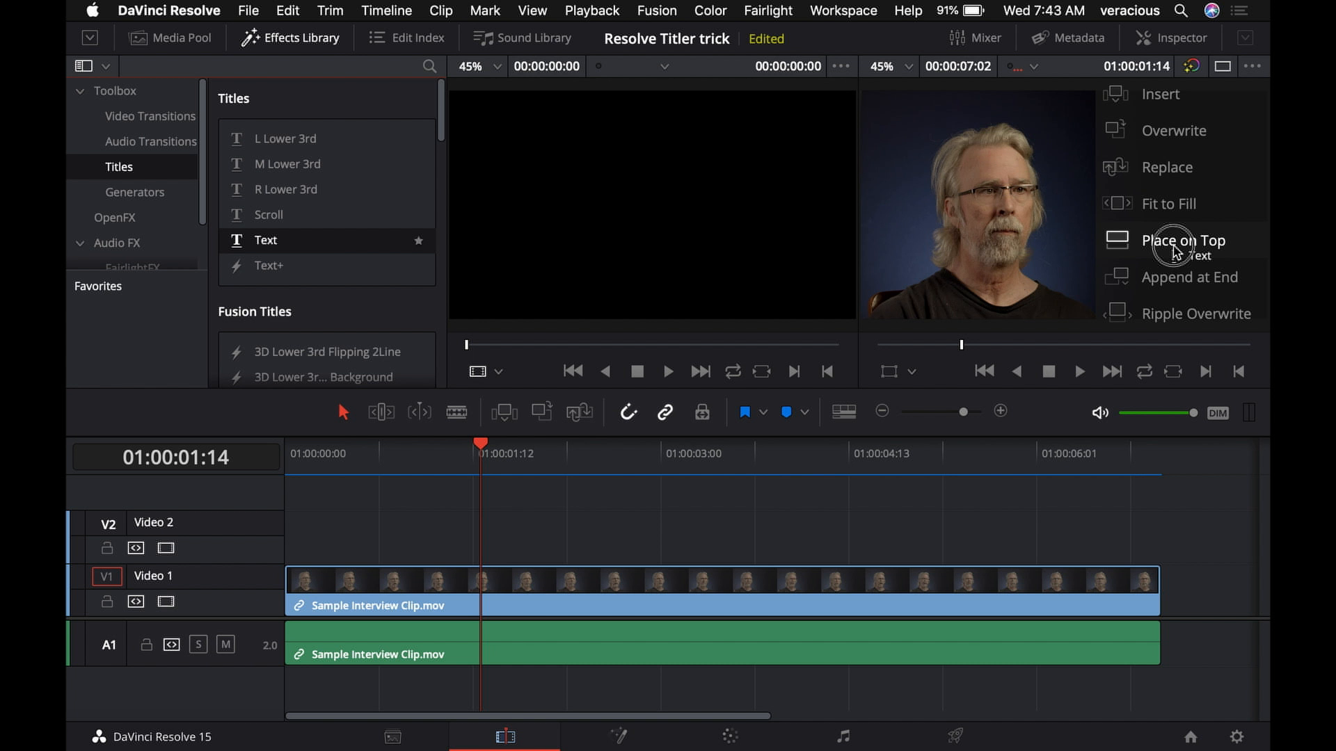
Place the Text title on top, onto Video 2 above the interview
{"action": "left_click", "coordinate": [1183, 240]}
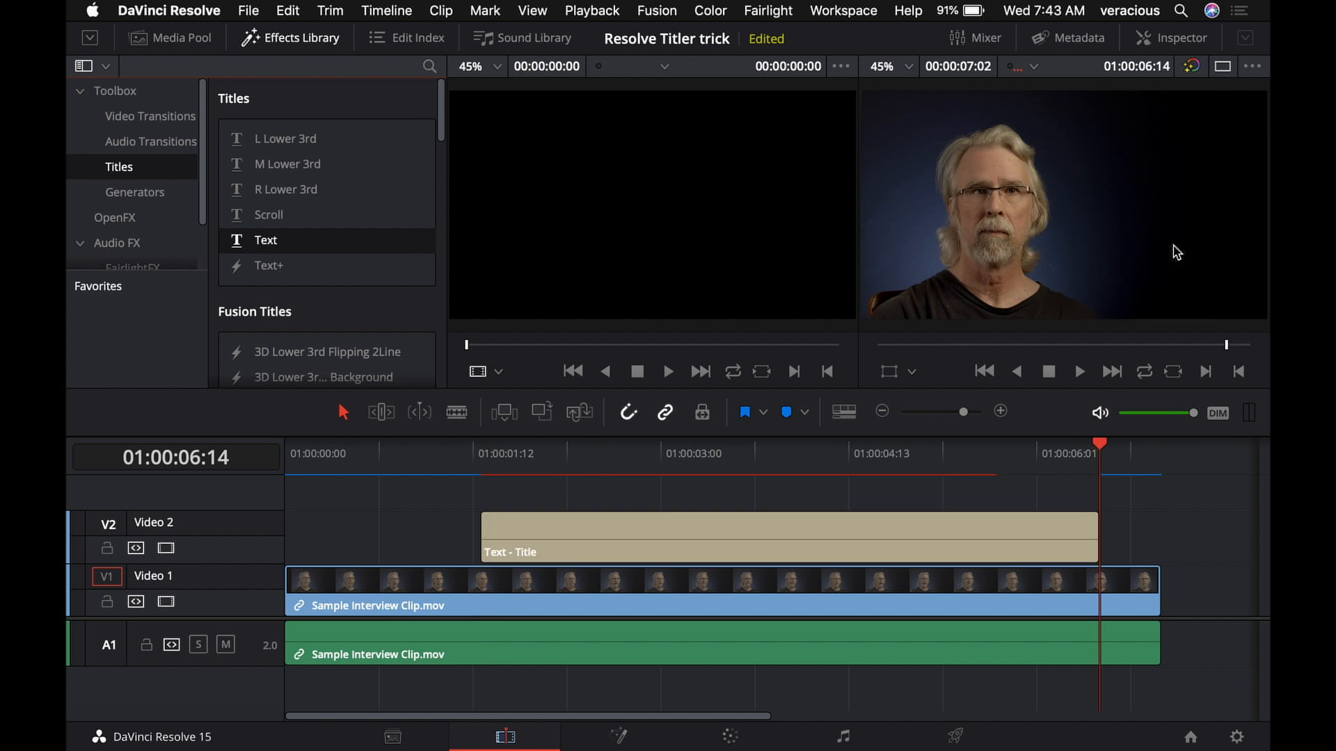
{"action": "mouse_move", "coordinate": [374, 475]}
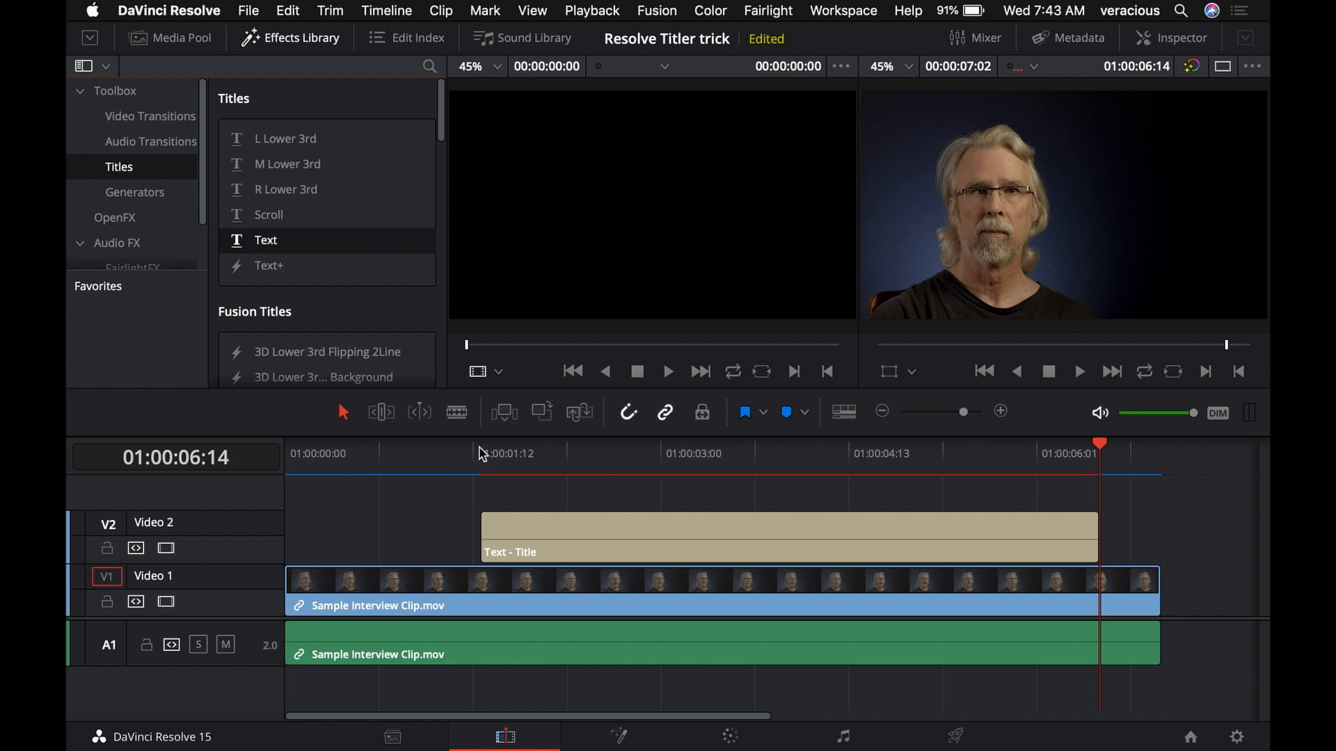
Move the playhead back to the Text title's start
{"action": "left_click", "coordinate": [480, 452]}
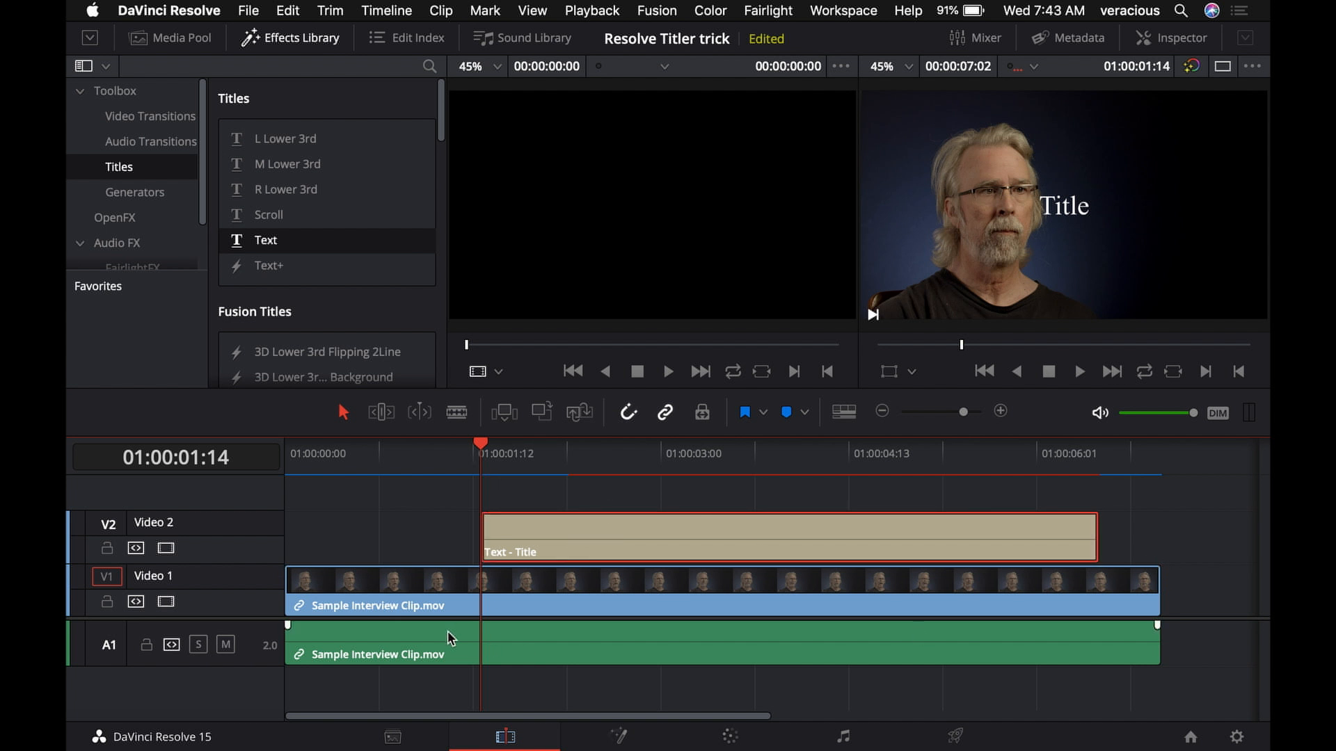
{"action": "mouse_move", "coordinate": [729, 513]}
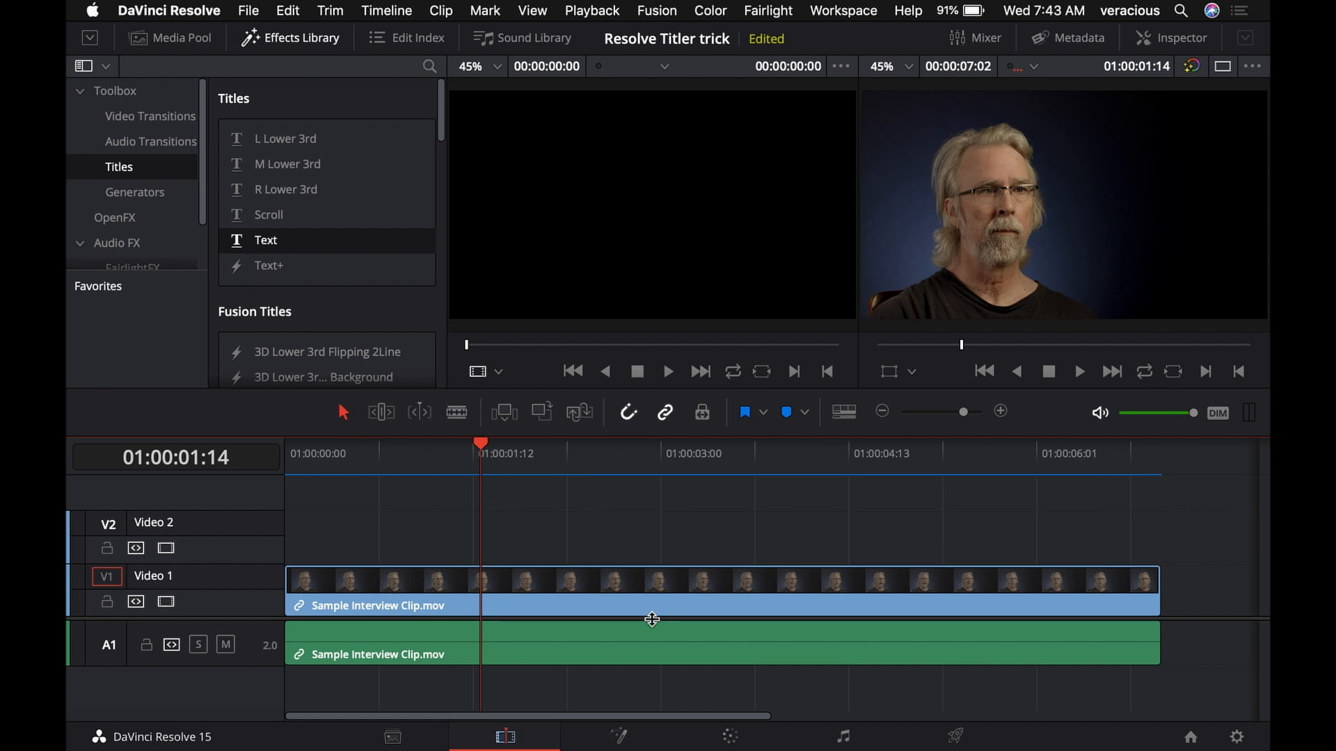
With the interview clip selected, place the Text title on top, then deselect
{"action": "left_click", "coordinate": [724, 591]}
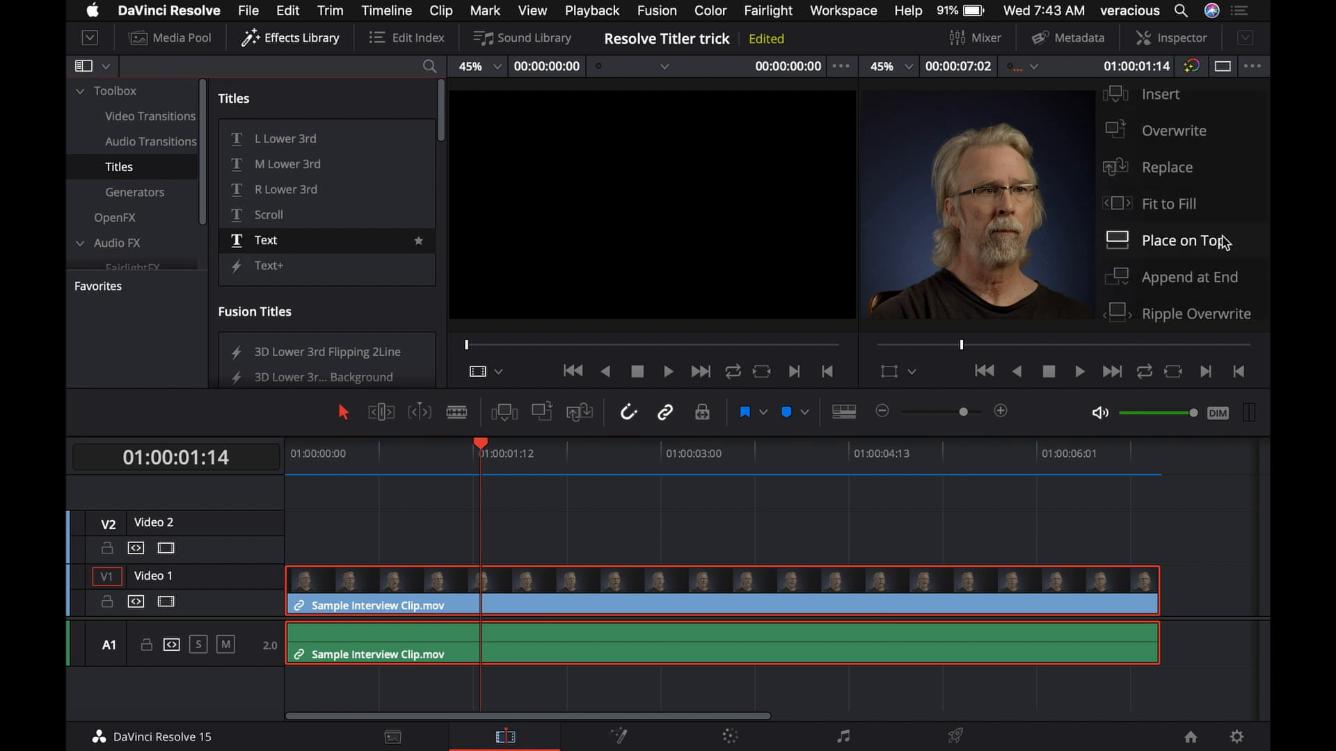
{"action": "left_click", "coordinate": [1182, 240]}
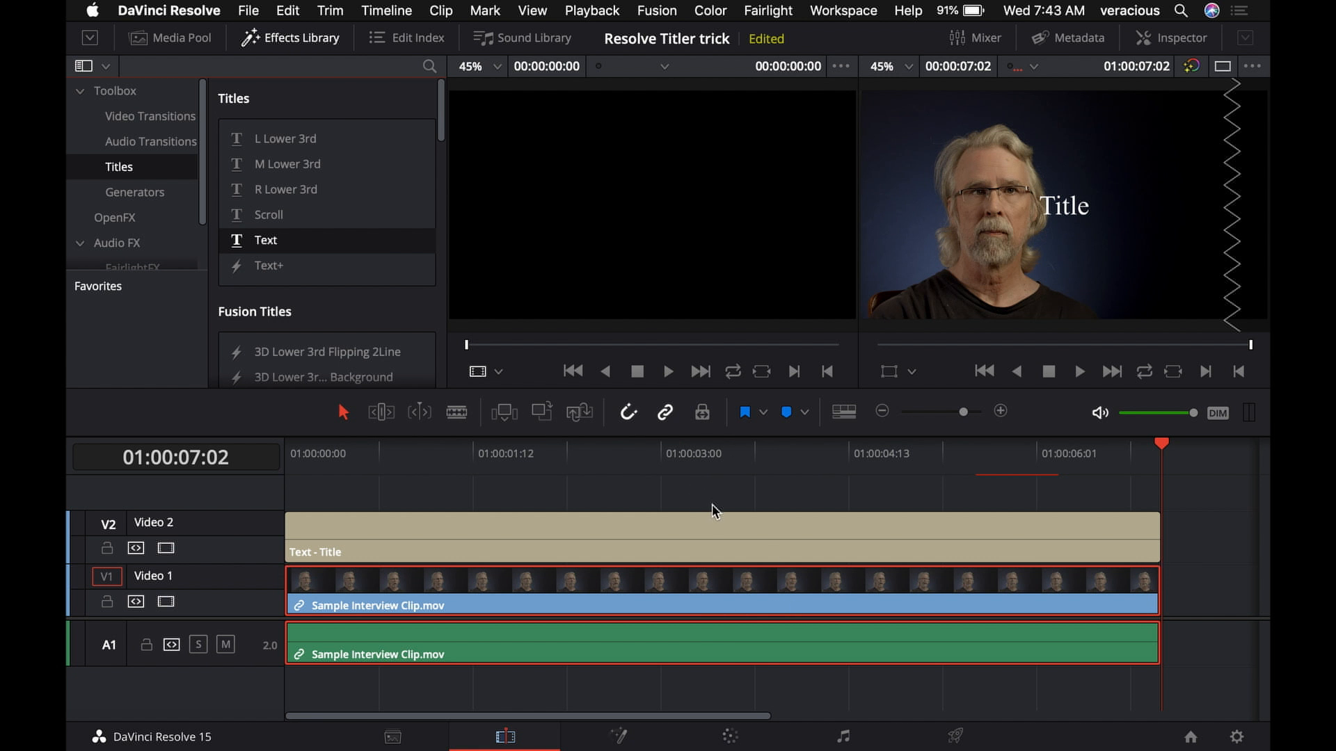
{"action": "left_click", "coordinate": [663, 681]}
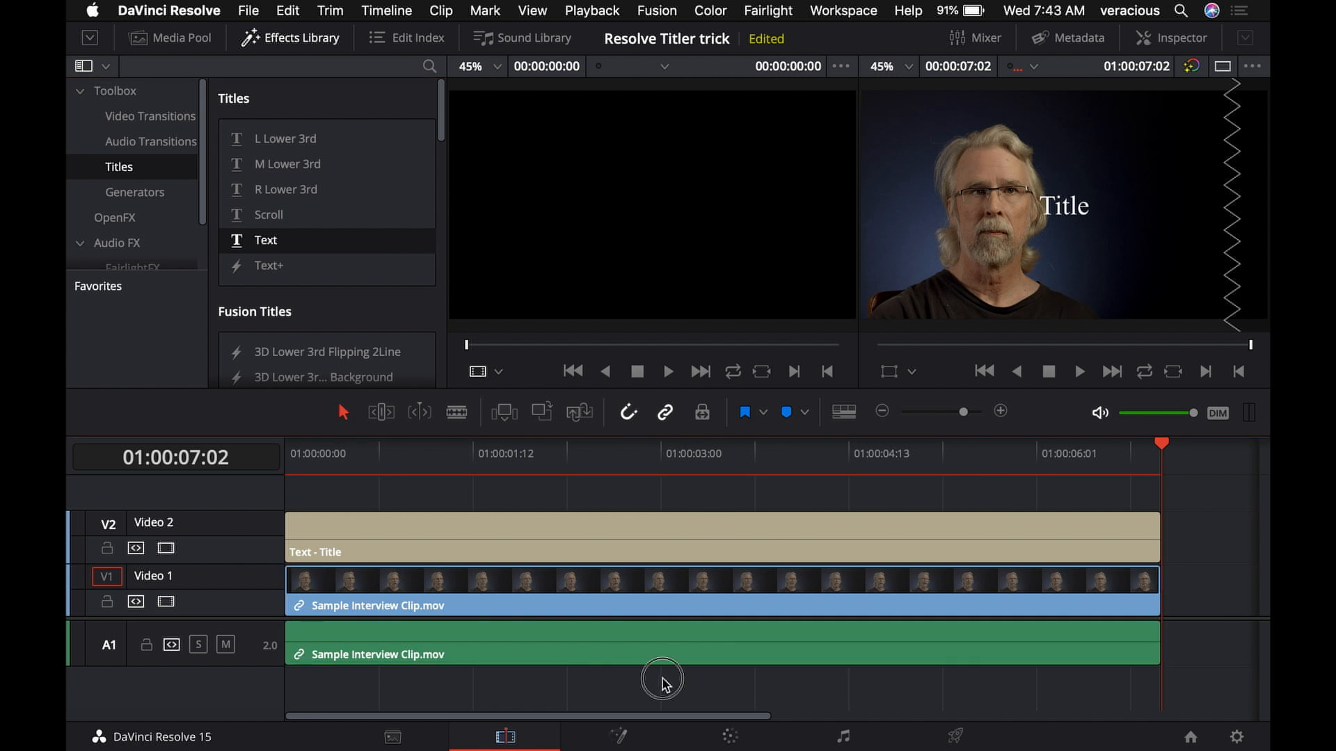